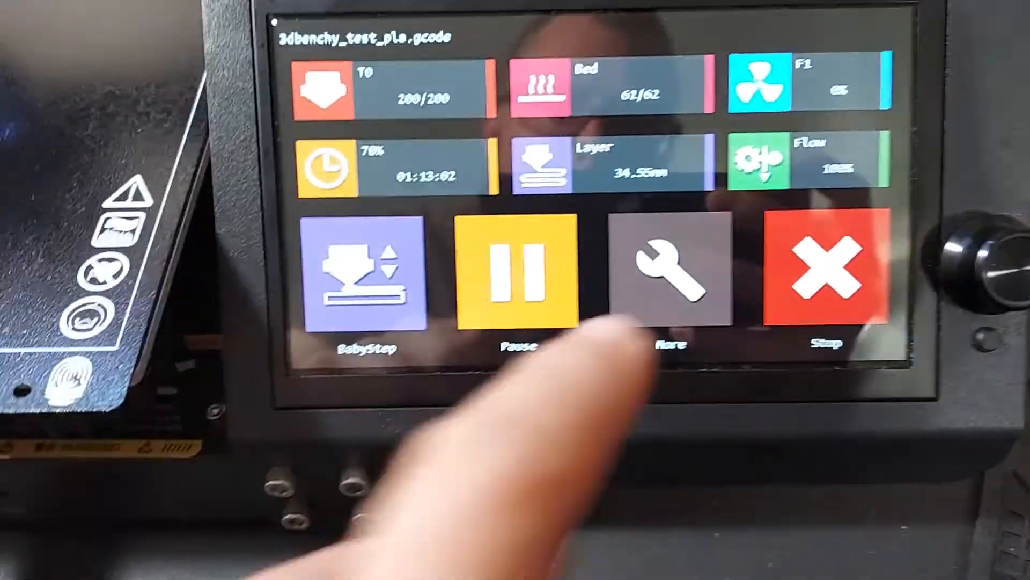
# - Show the printing status screen for flexi-rex-improved_pla.gcode at 38% with nozzle and bed readouts
pyautogui.click(667, 276)
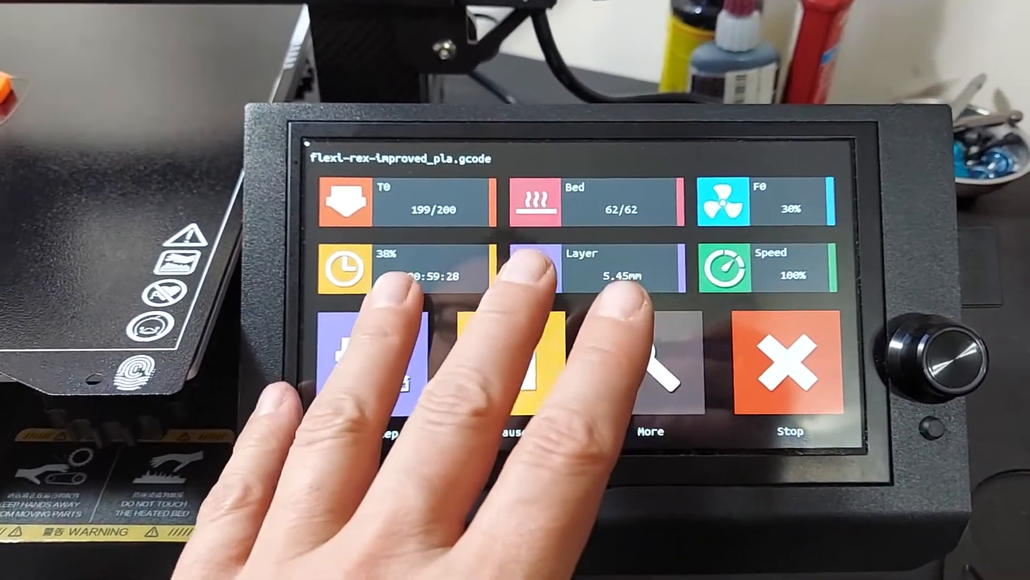
# - Bring up the More menu of heat, fan, extrude, machine and terminal controls
pyautogui.click(652, 371)
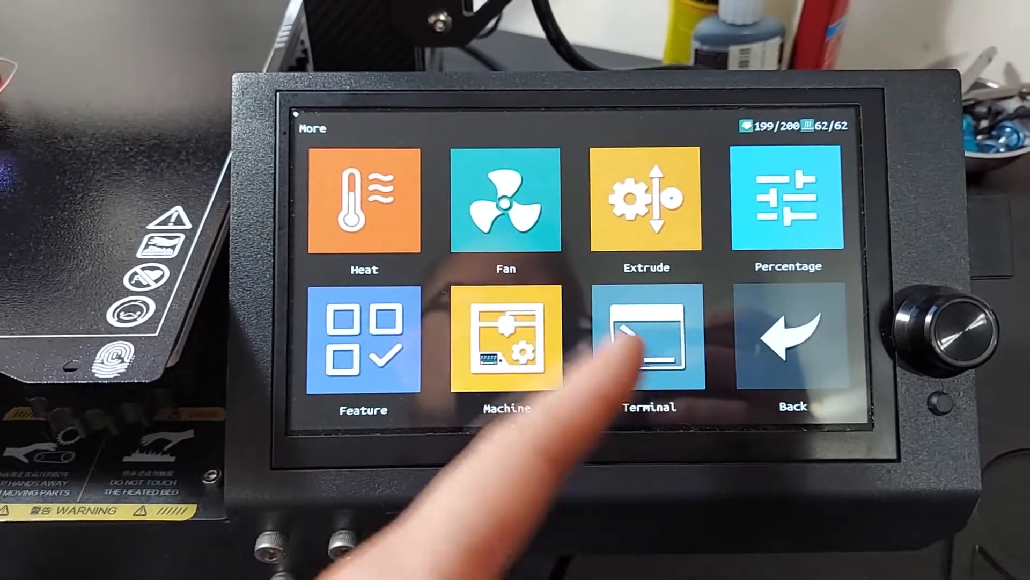